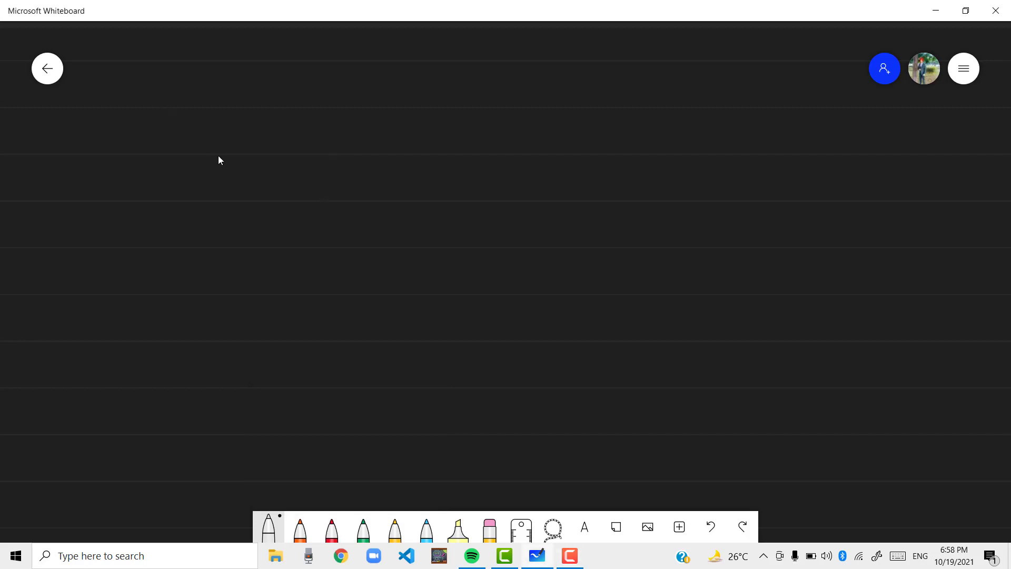
- Handwrite a white L followed by square brackets, L[ ], near the board's top left
drag(207, 87, 206, 109)
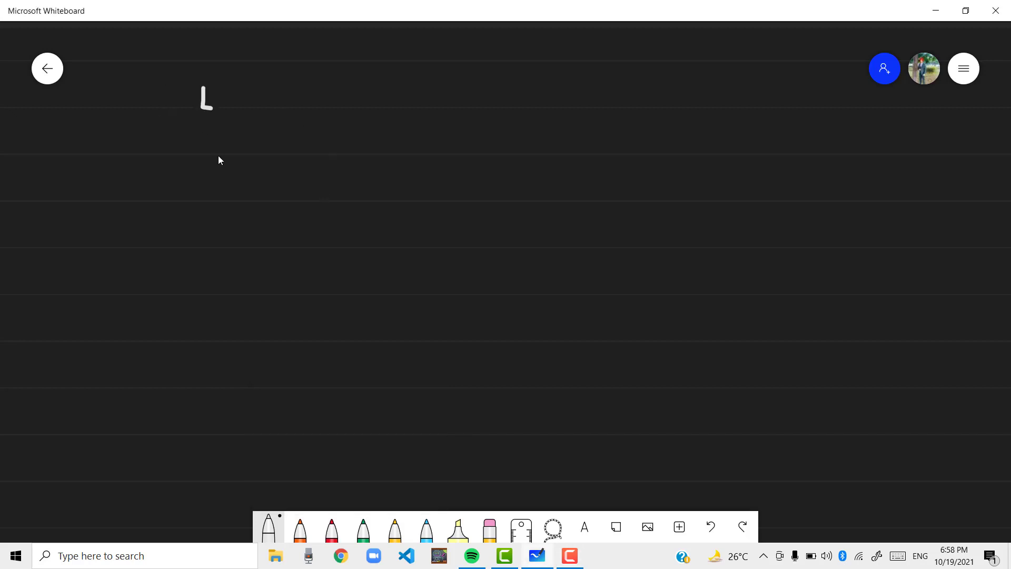
drag(206, 87, 290, 112)
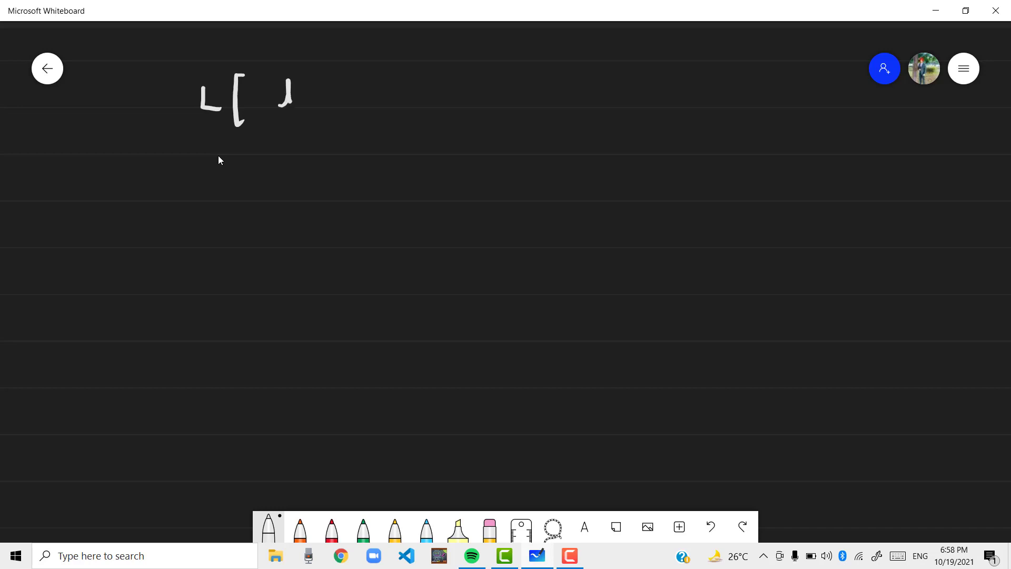
drag(284, 90, 365, 103)
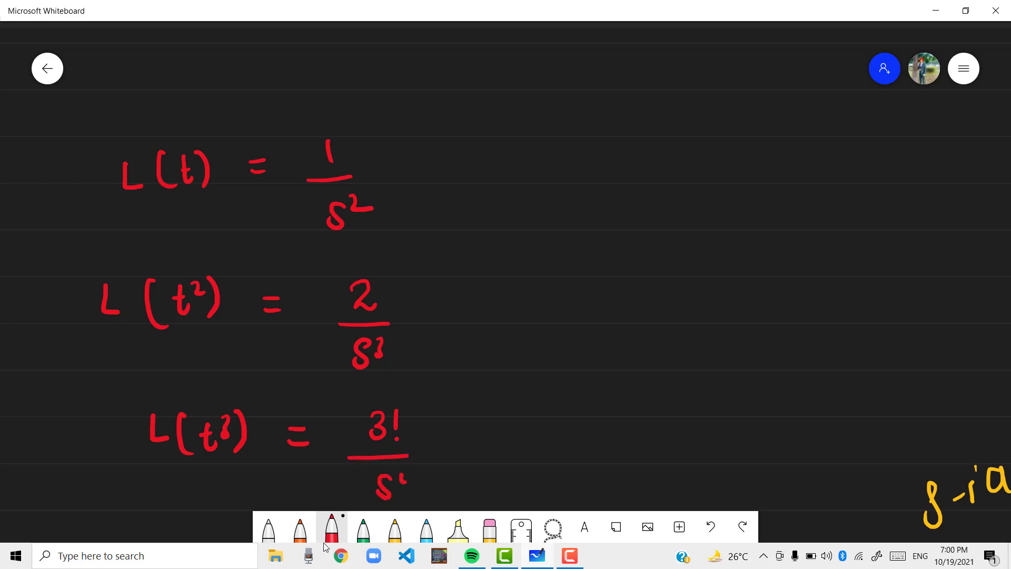
- Select the blue pen in the bottom toolbar
click(425, 526)
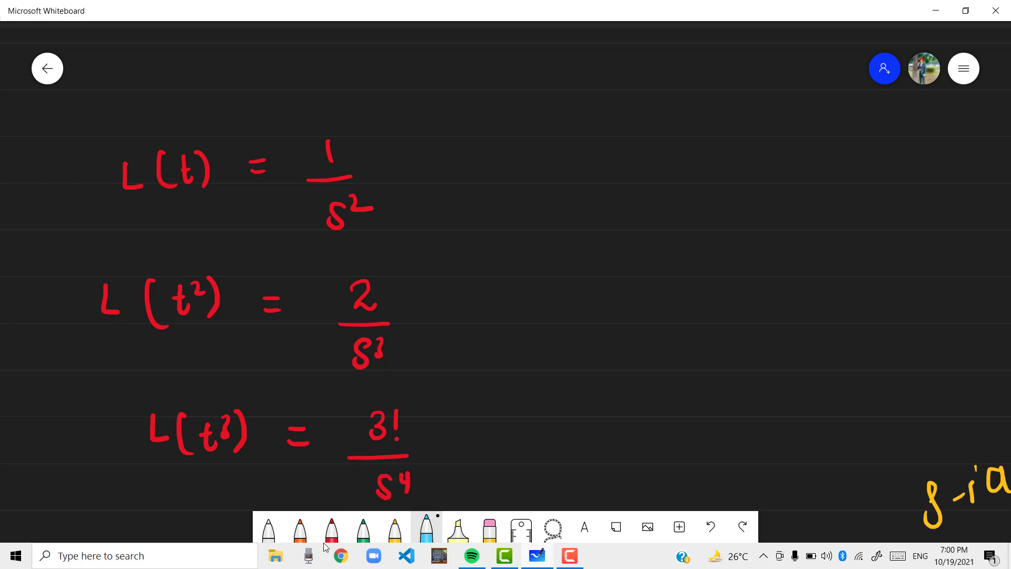